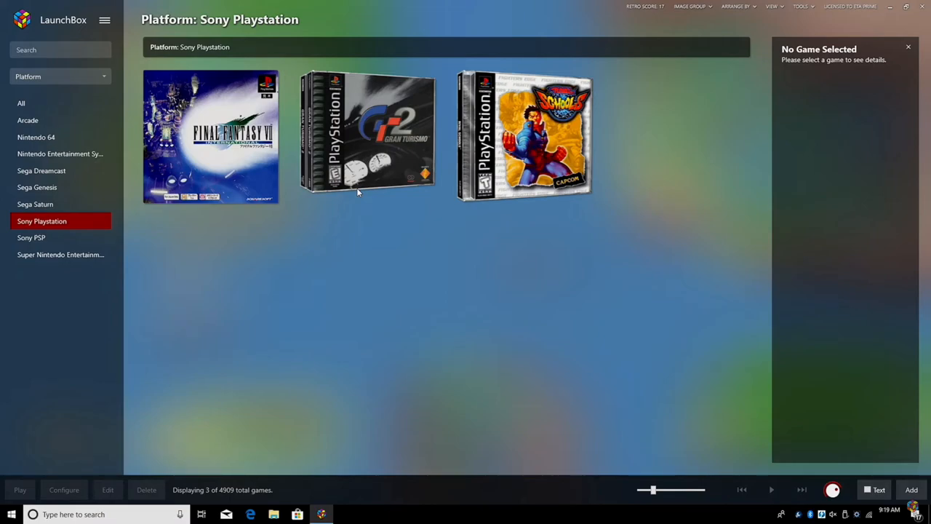
Select the Final Fantasy VII International (Disc 1) cover to show its playtime and ratings
left_click(210, 136)
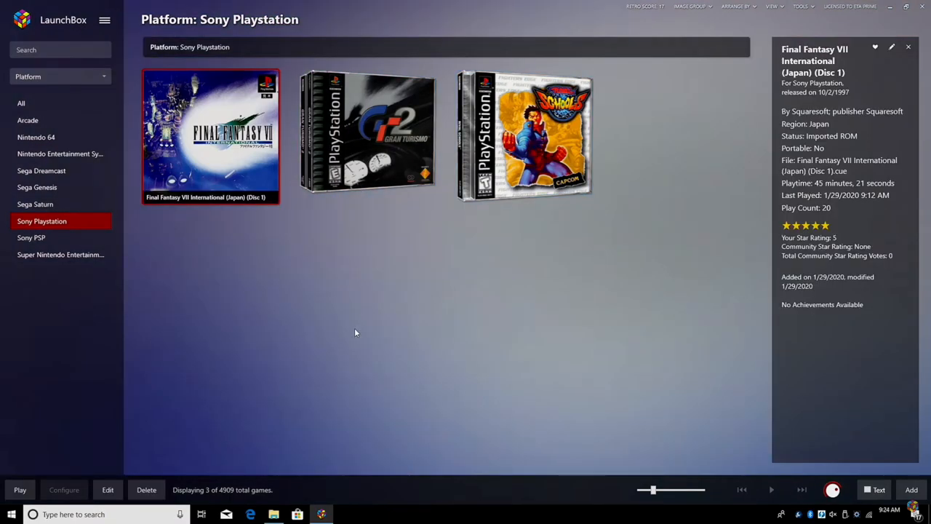
mouse_move(269, 251)
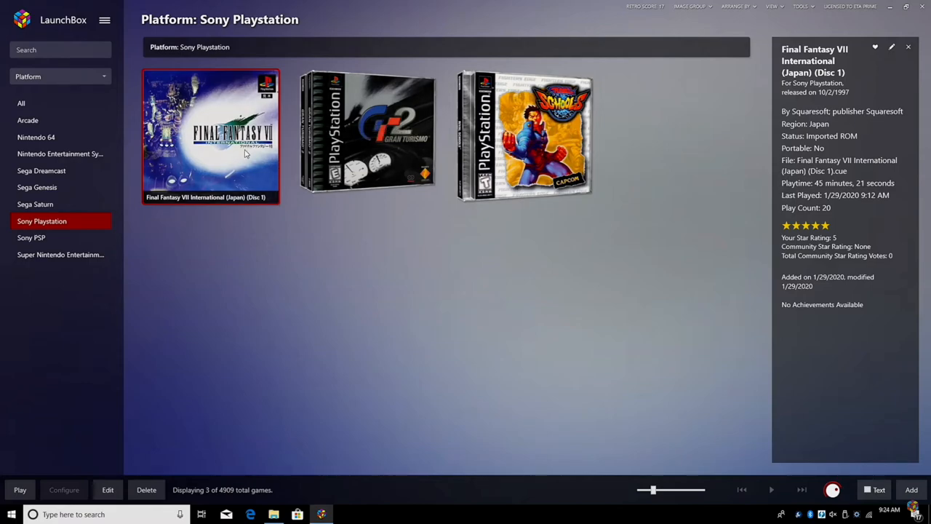
mouse_move(238, 157)
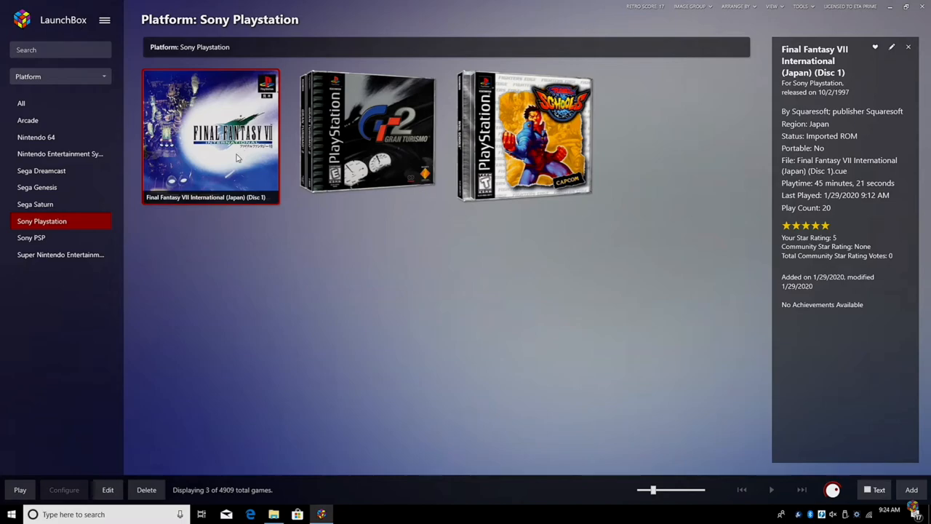
Open Final Fantasy VII's context menu showing the Play (Disc 1–4) Version entries
right_click(232, 131)
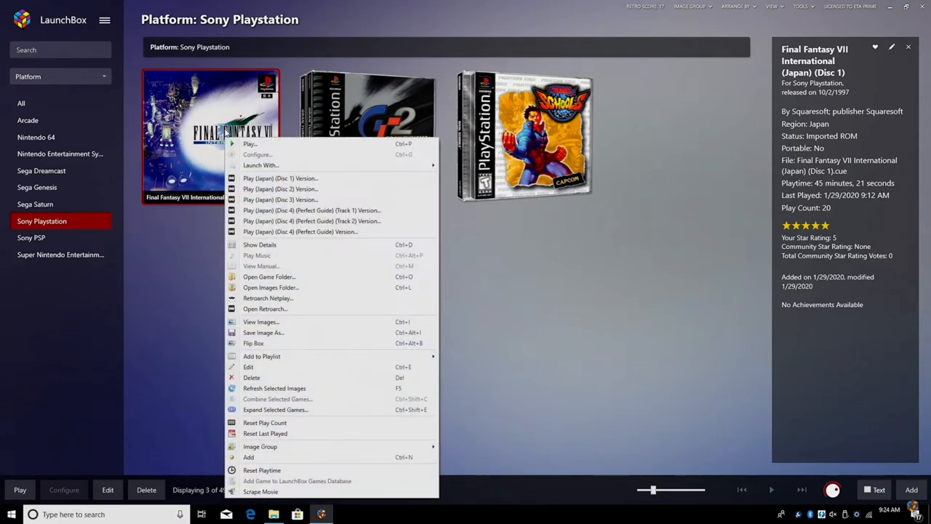
mouse_move(290, 199)
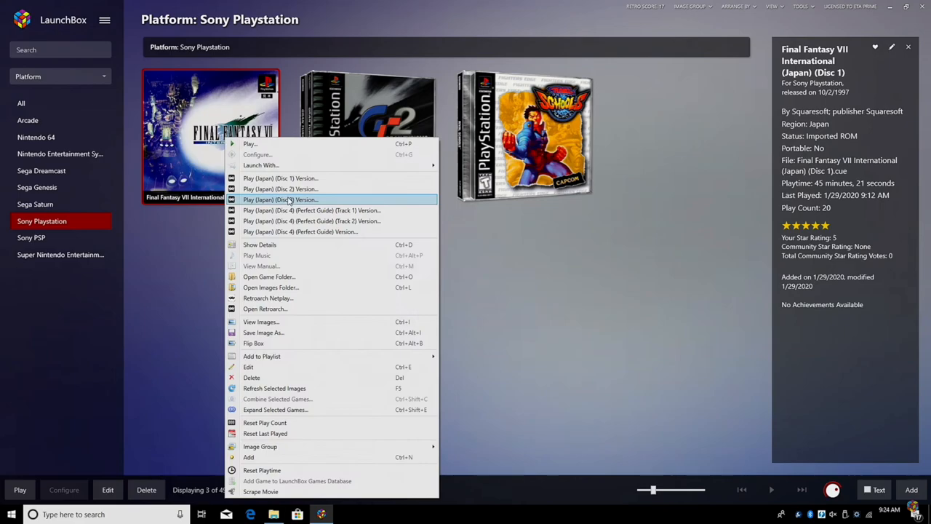
mouse_move(299, 213)
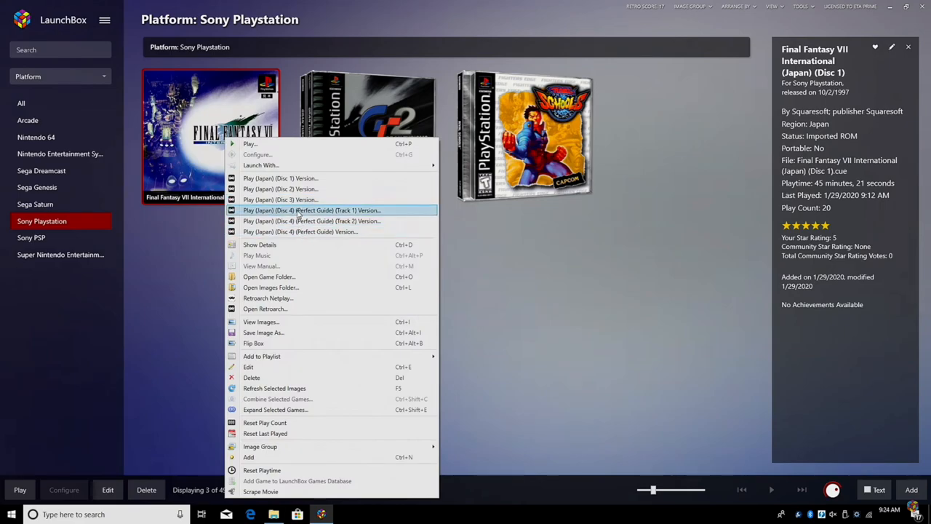
mouse_move(302, 199)
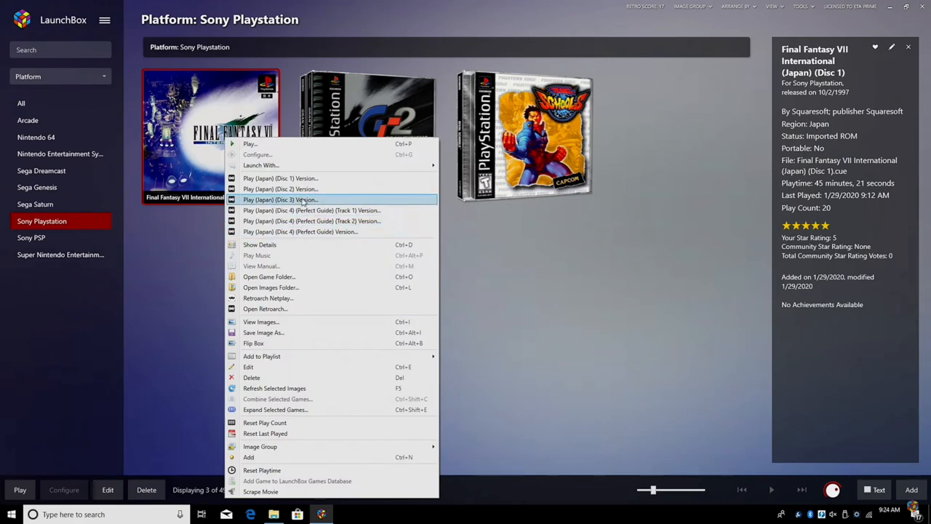
mouse_move(291, 188)
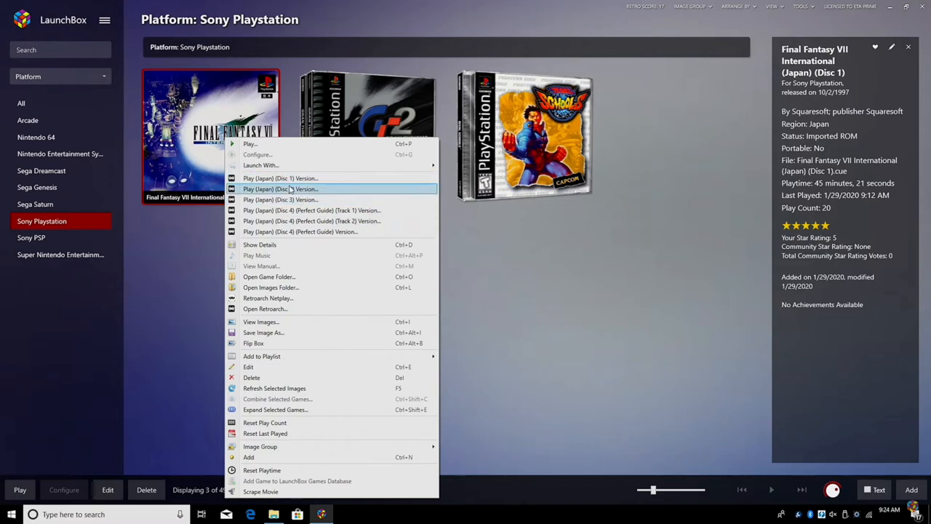
mouse_move(291, 199)
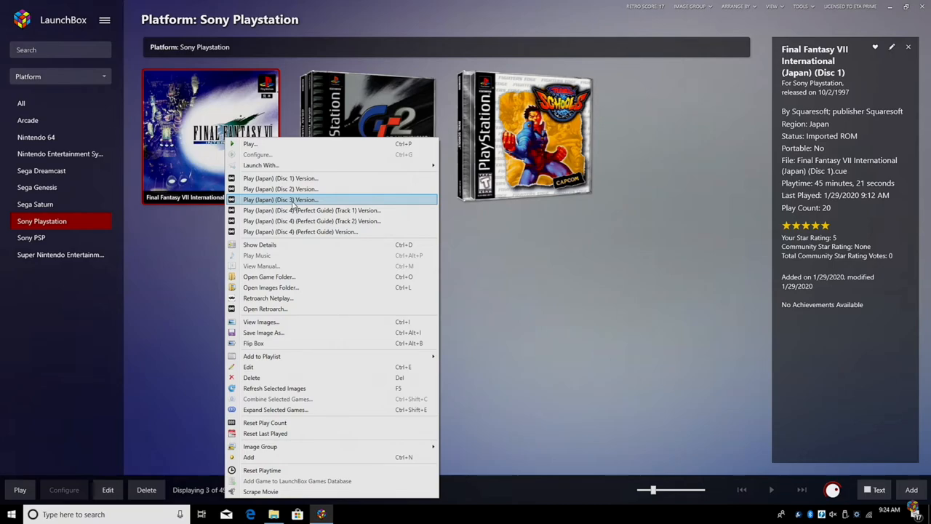
mouse_move(280, 188)
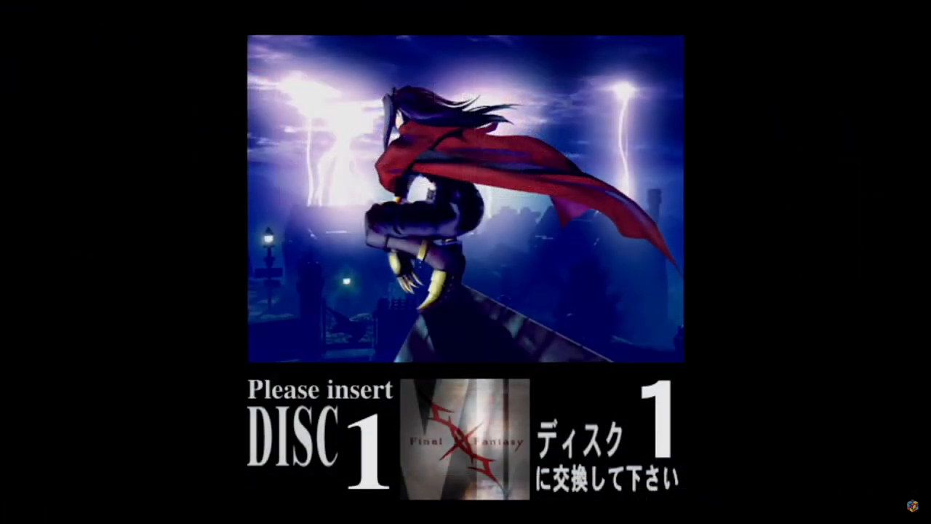
In RetroArch's Quick Menu, go to Disk Control > Load New Disk to browse for Disc 2
key("F1")
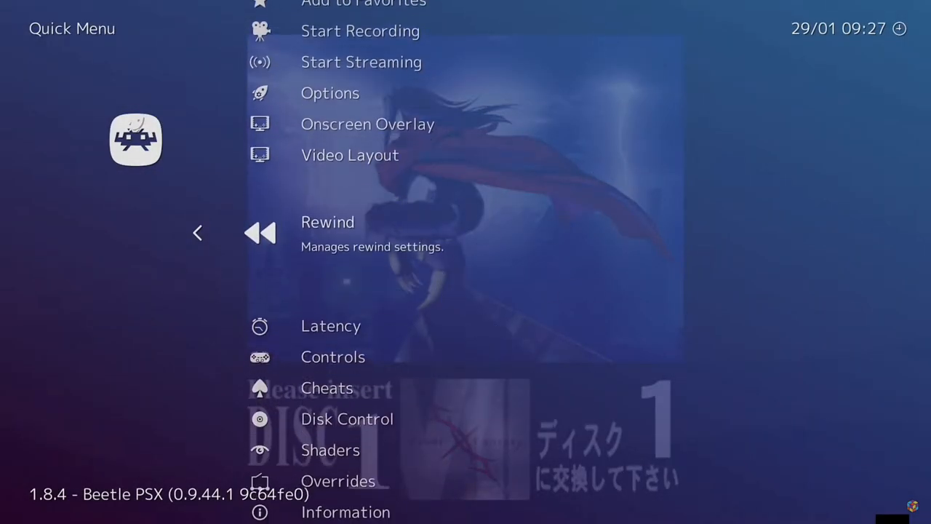
left_click(347, 419)
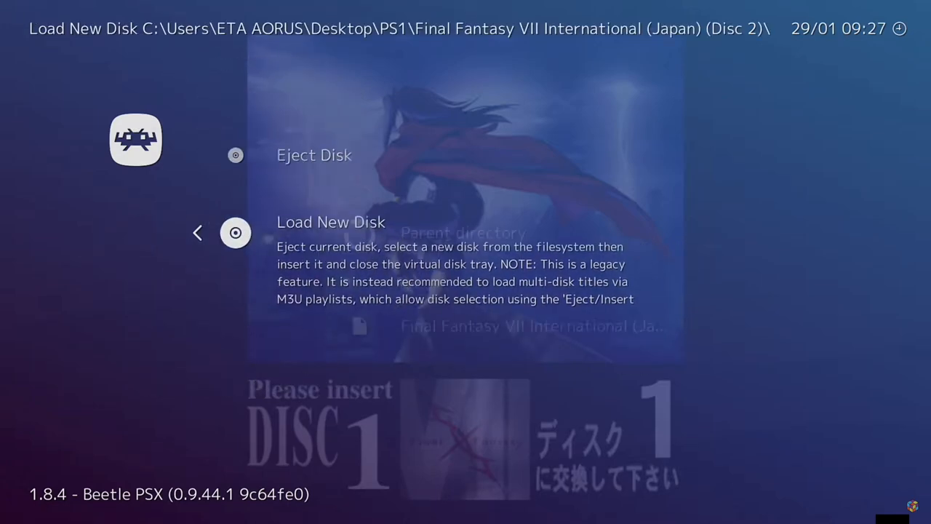
left_click(331, 222)
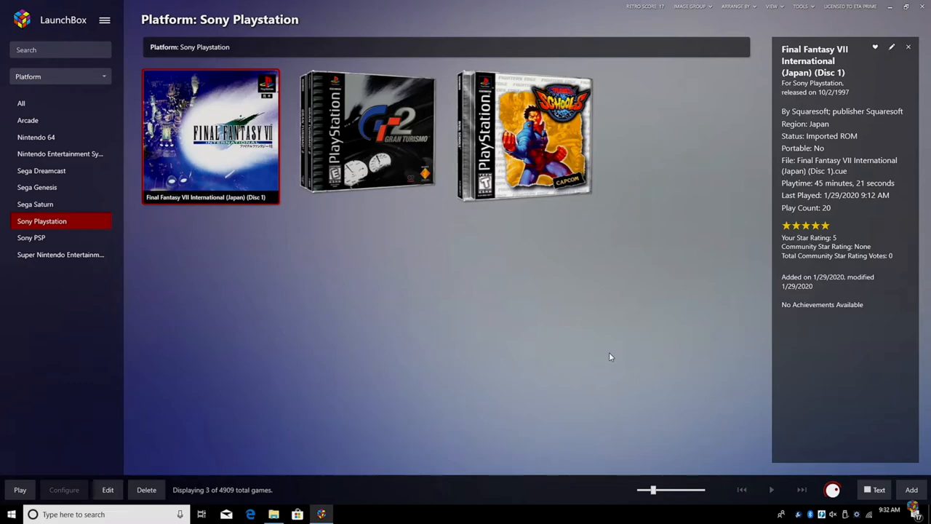
mouse_move(389, 292)
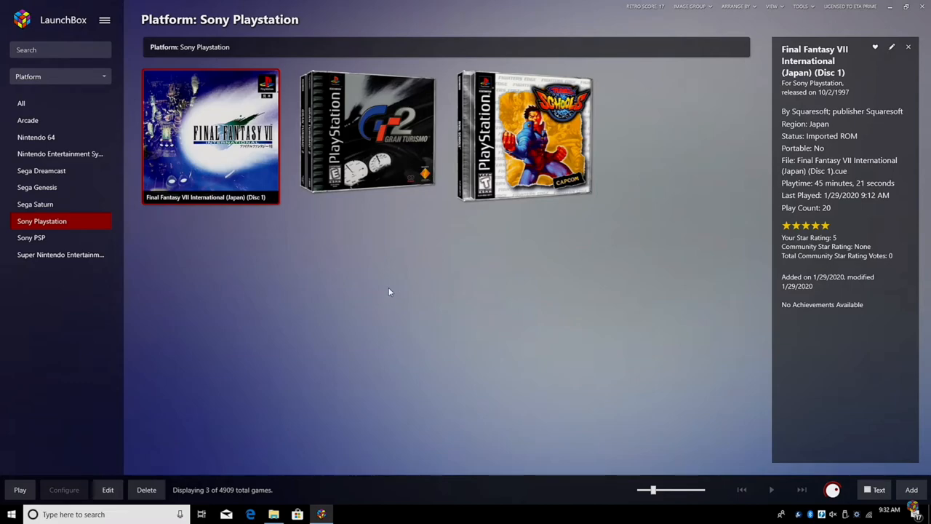
Open Tools > Manage Emulators and select the Retroarch entry
left_click(104, 20)
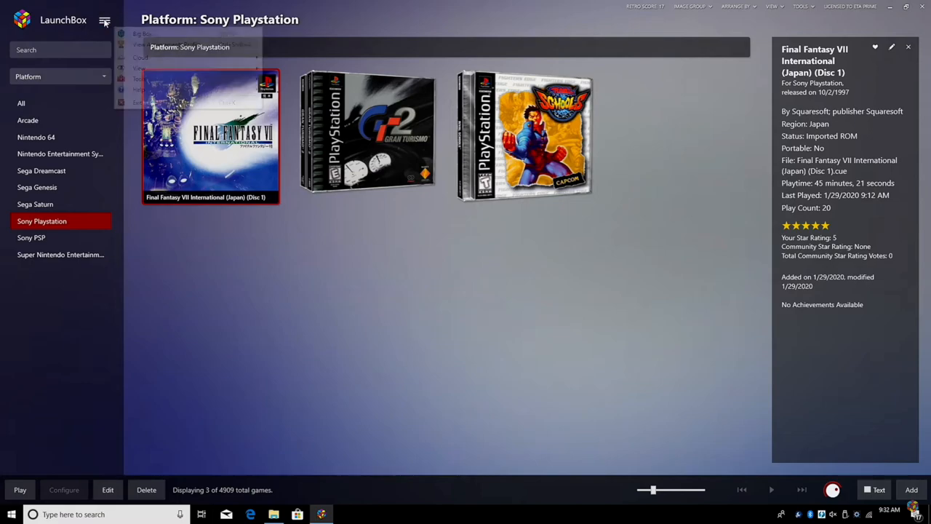
left_click(139, 79)
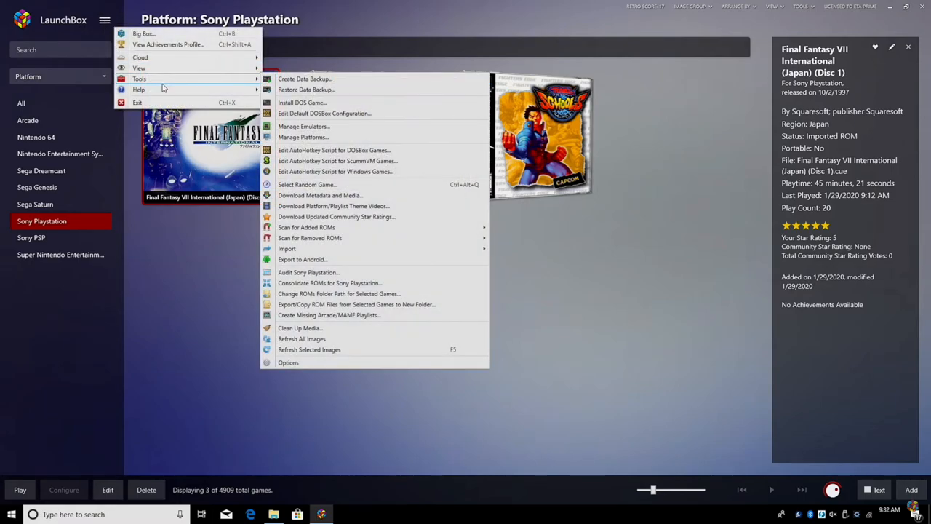
left_click(303, 126)
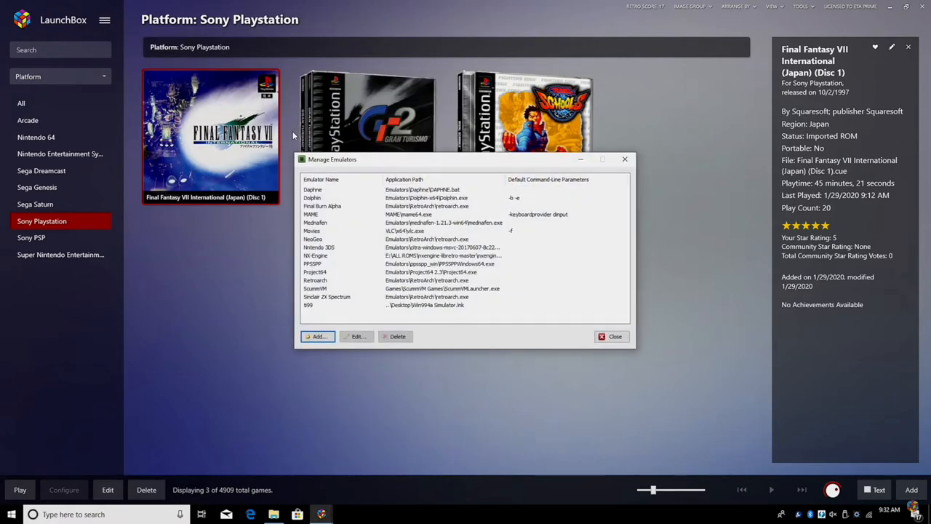
left_click(315, 280)
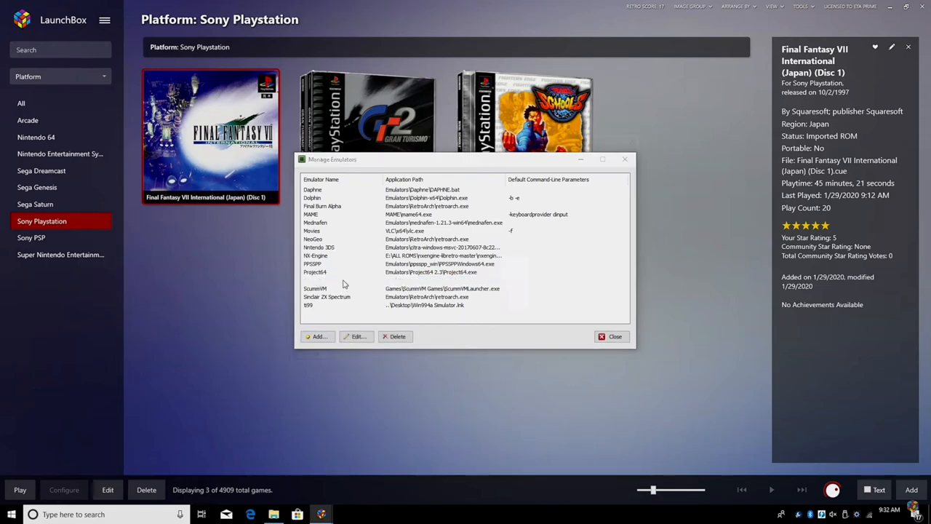
Edit RetroArch and tick 'Use M3U Playlists for Multiple Discs' for Sony Playstation
left_click(355, 336)
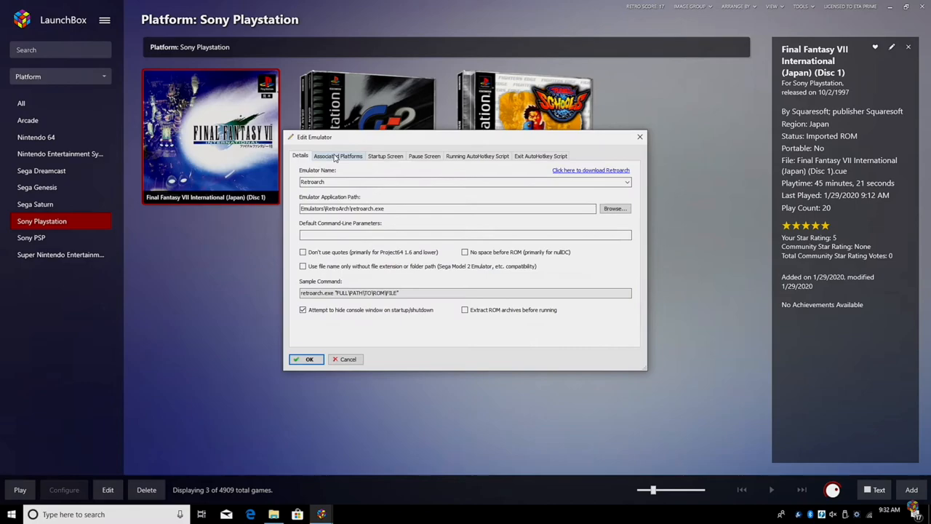
left_click(338, 156)
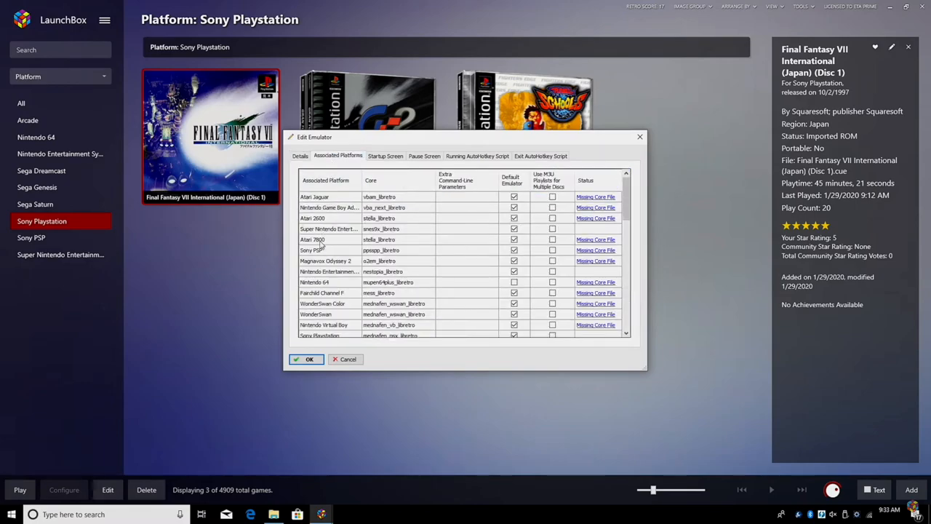
scroll("down", 3)
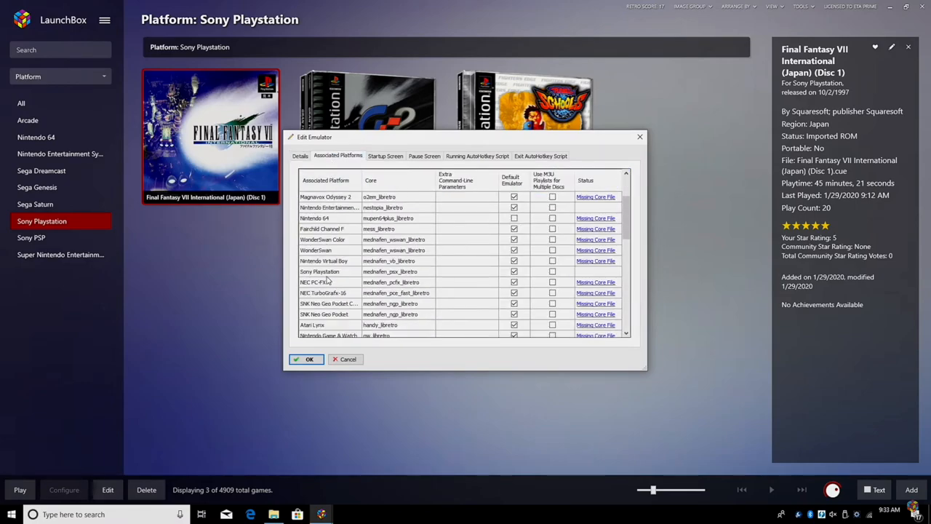
left_click(328, 271)
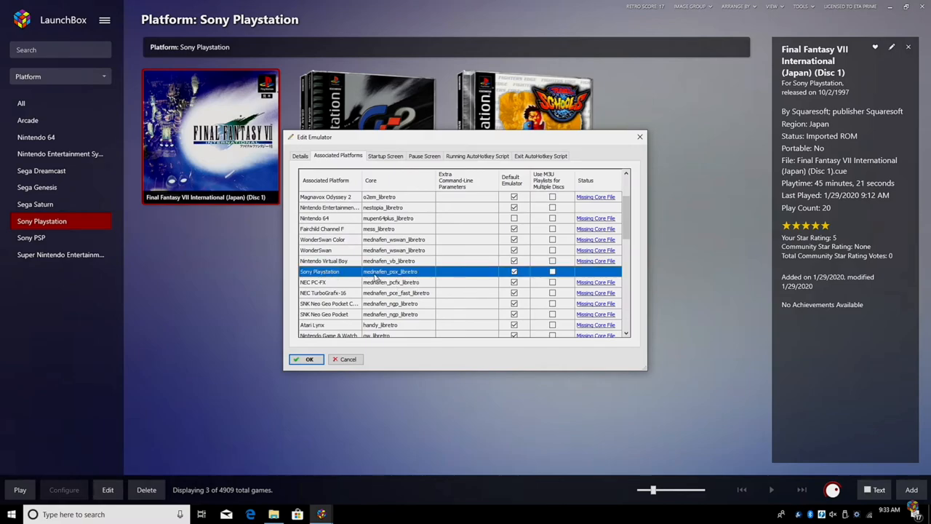
mouse_move(418, 280)
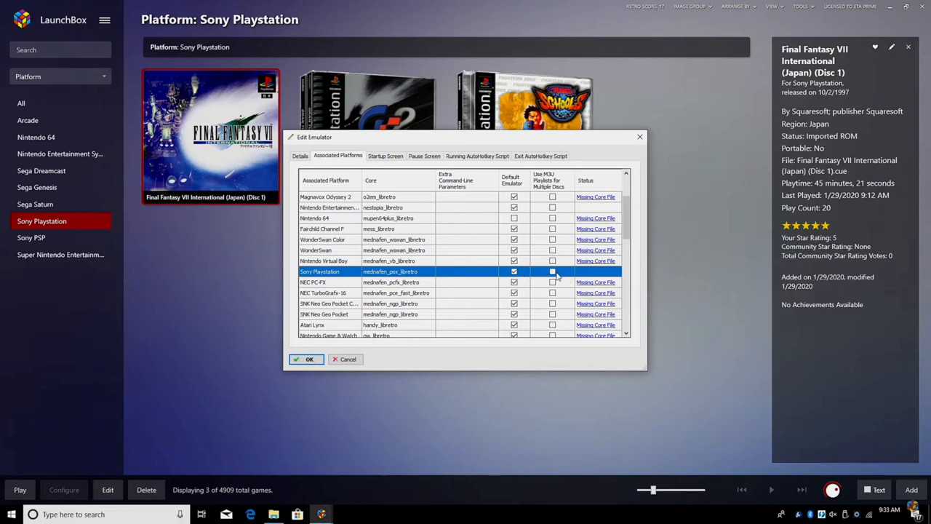
left_click(552, 272)
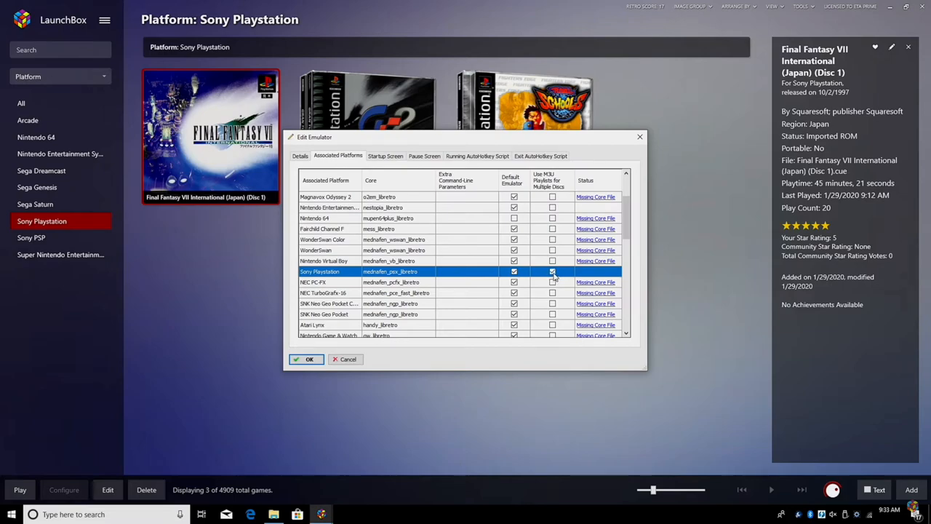
scroll("down", 3)
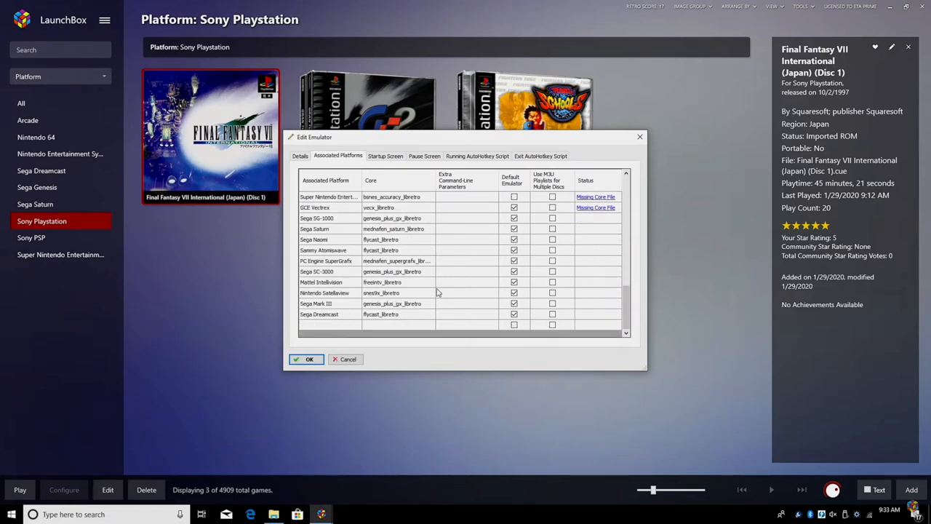
mouse_move(396, 324)
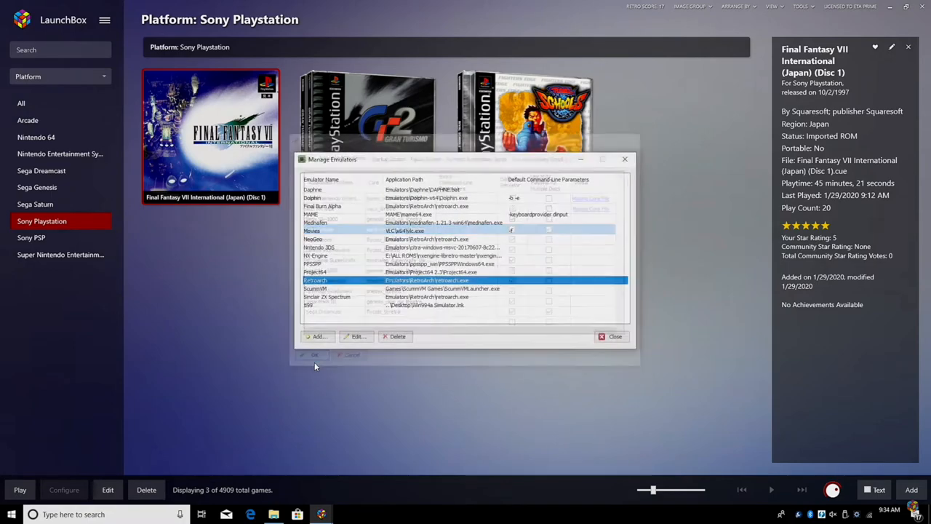
Close the Manage Emulators window to return to the Sony Playstation library
left_click(614, 337)
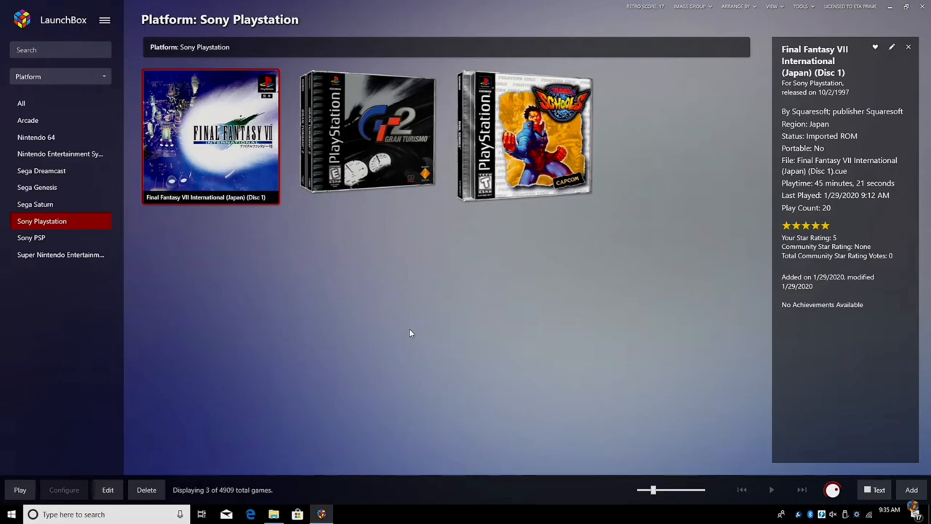
Launch Final Fantasy VII Disc 1 and open Quick Menu > Disk Control in RetroArch
double_click(211, 134)
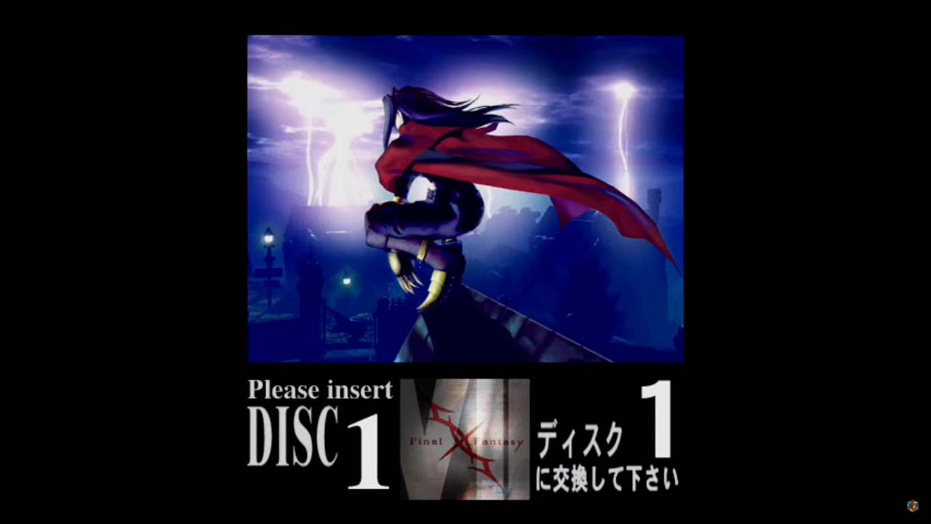
key("F1")
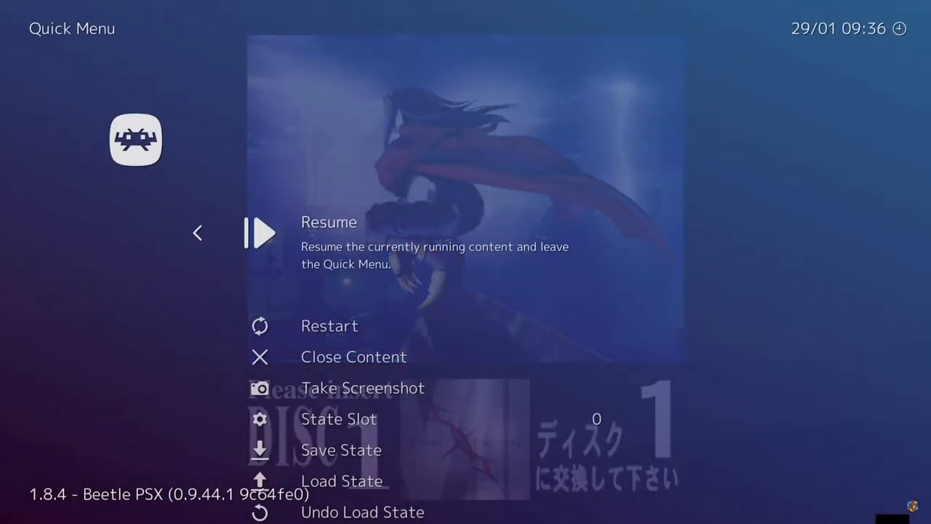
scroll("down", 3)
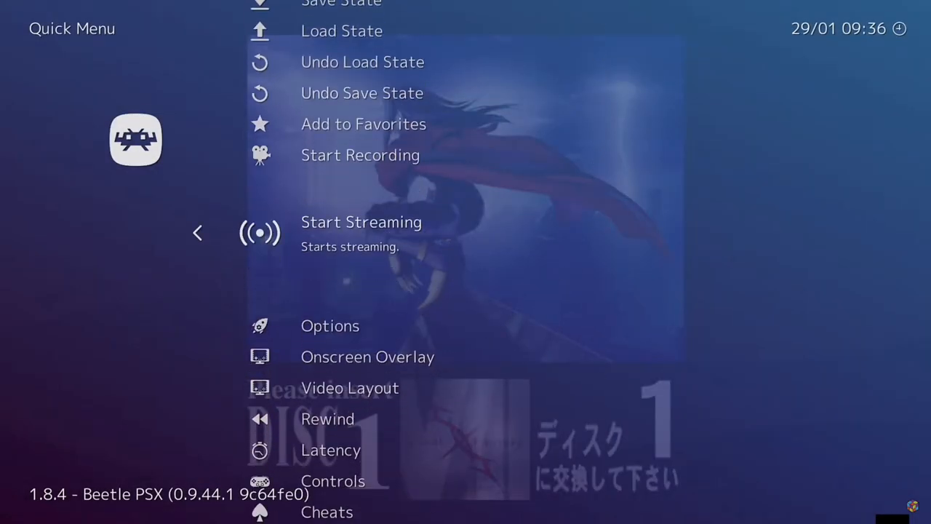
scroll("down", 3)
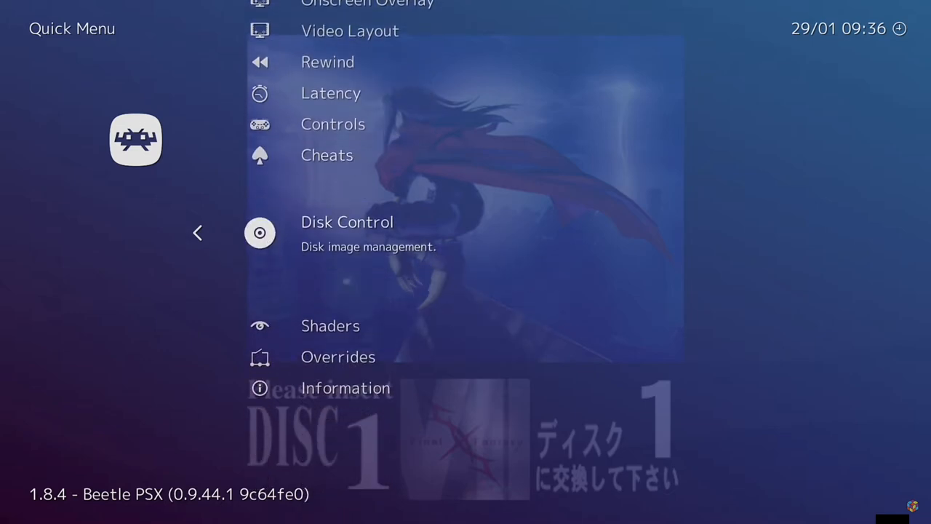
left_click(347, 222)
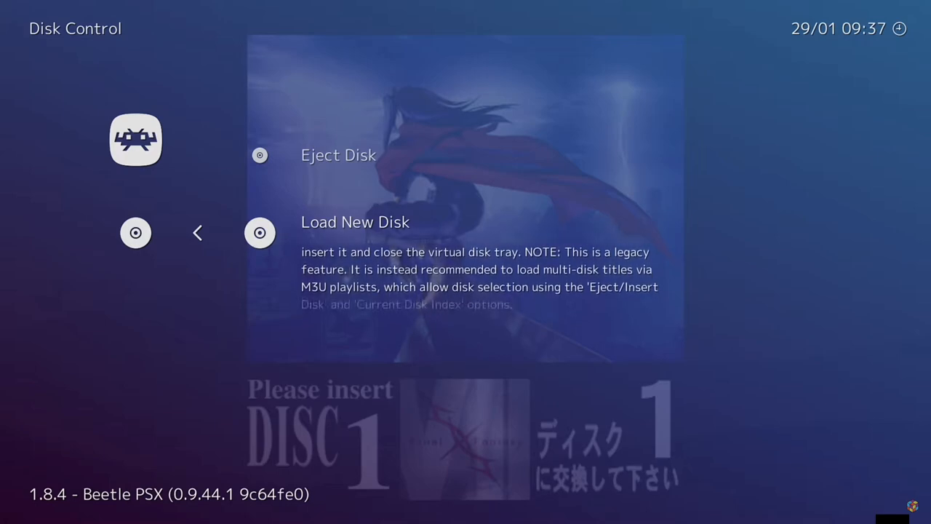
Eject the disc, set Current Disk Index to 3 of 6, and insert it
key("Up")
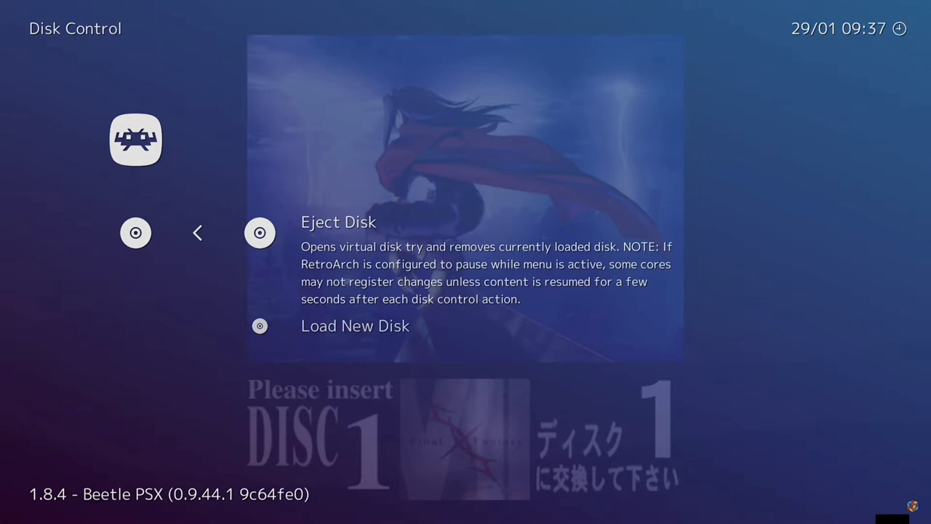
left_click(338, 222)
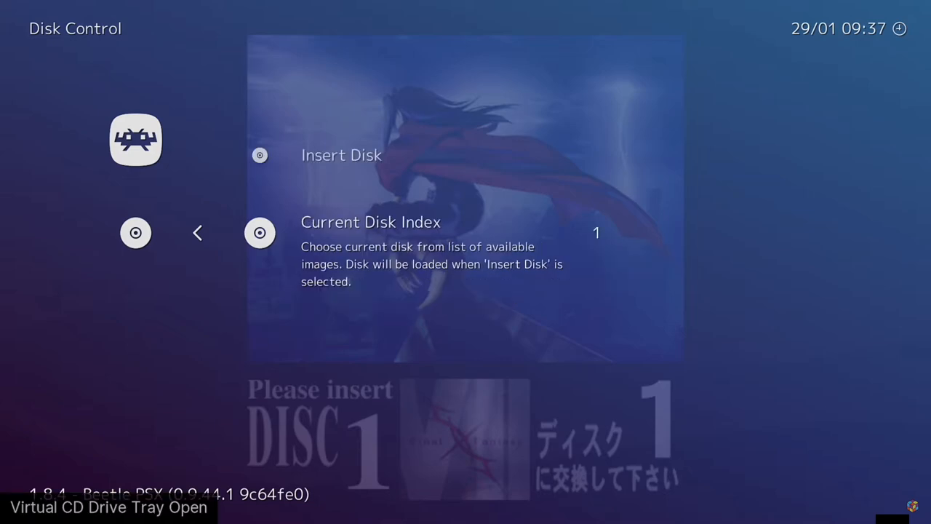
left_click(596, 233)
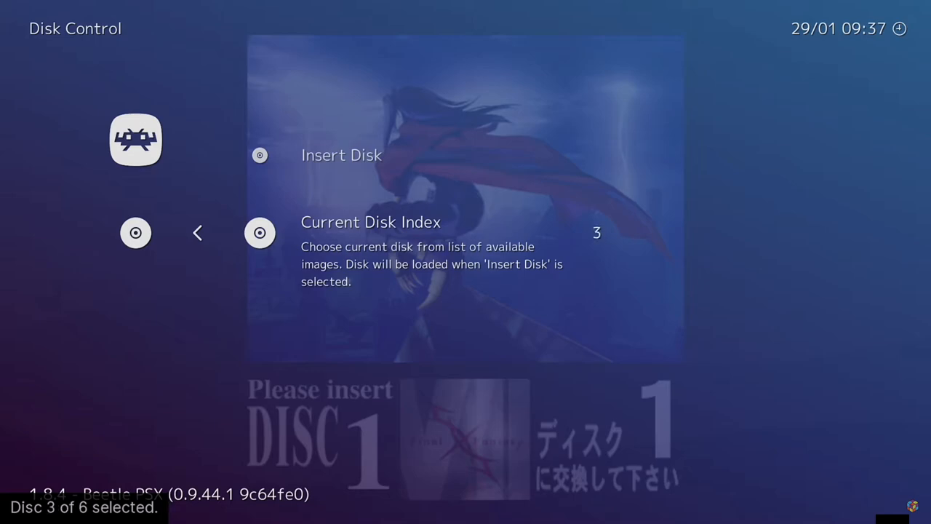
left_click(197, 233)
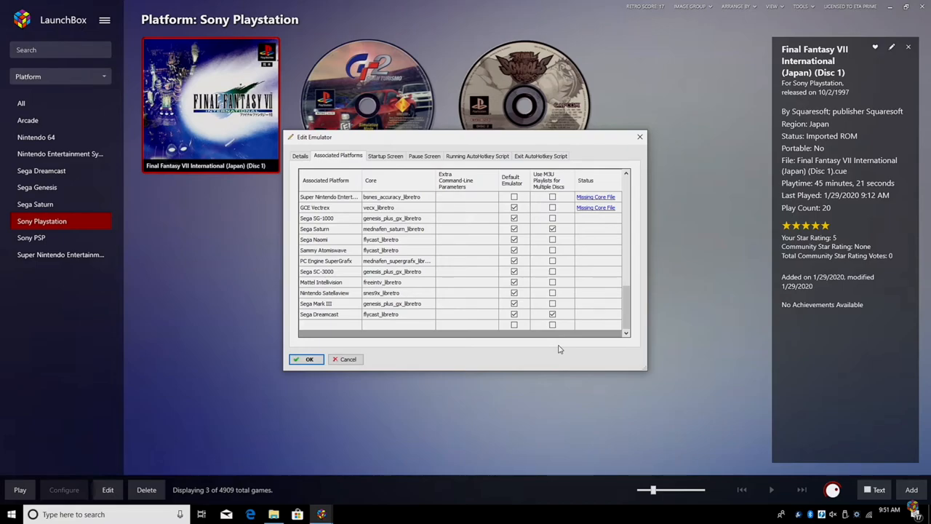
mouse_move(568, 323)
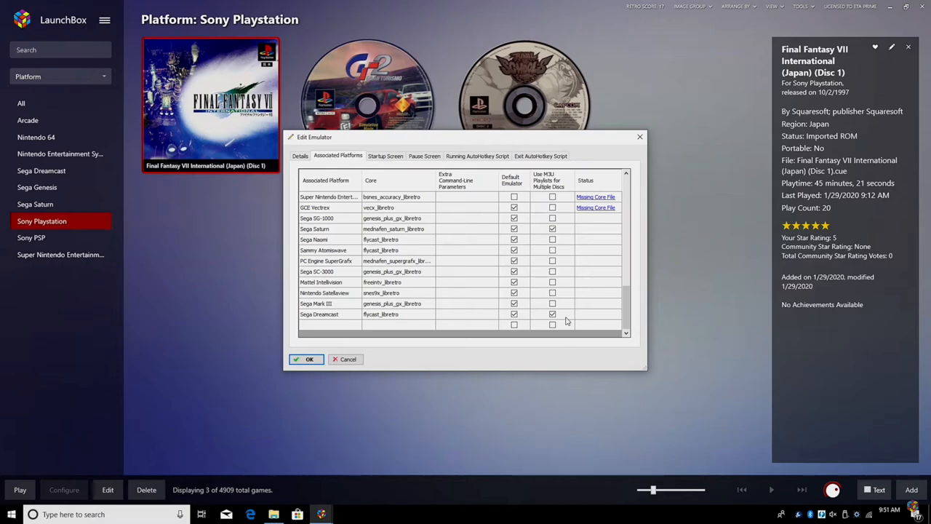